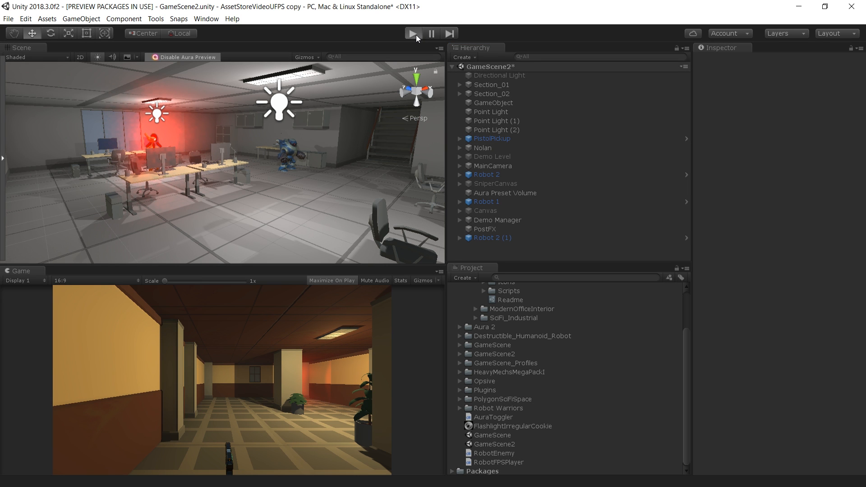
# - Show GameScene's Lighting settings with subtractive mixed lighting and the completed lightmap bake
pyautogui.click(414, 34)
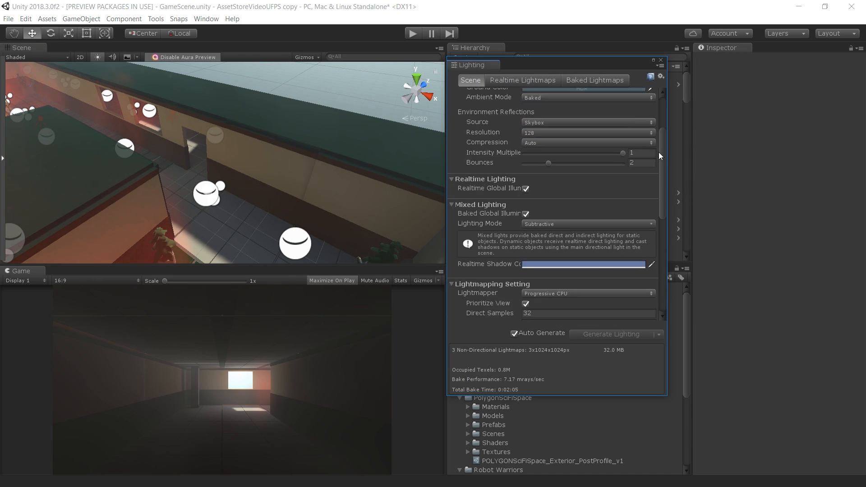
# - Reveal the Environment section with the Day Sun Low EpicHigh skybox and gradient lighting
pyautogui.scroll(-3)
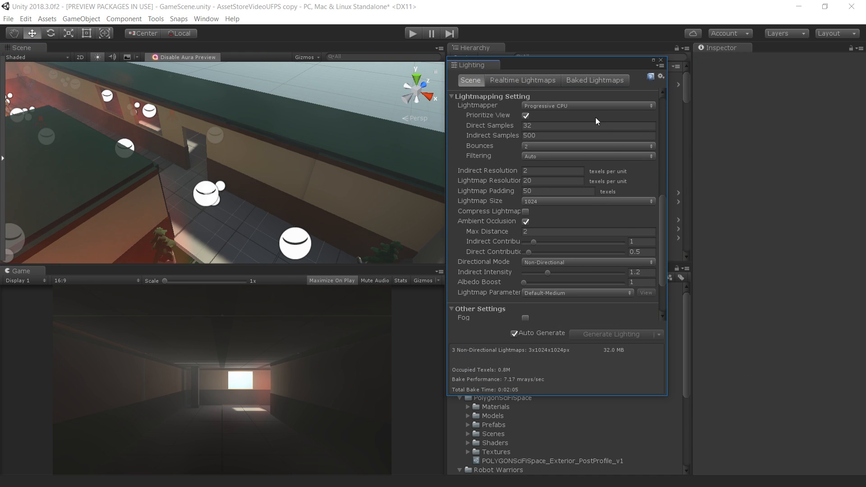
pyautogui.click(589, 105)
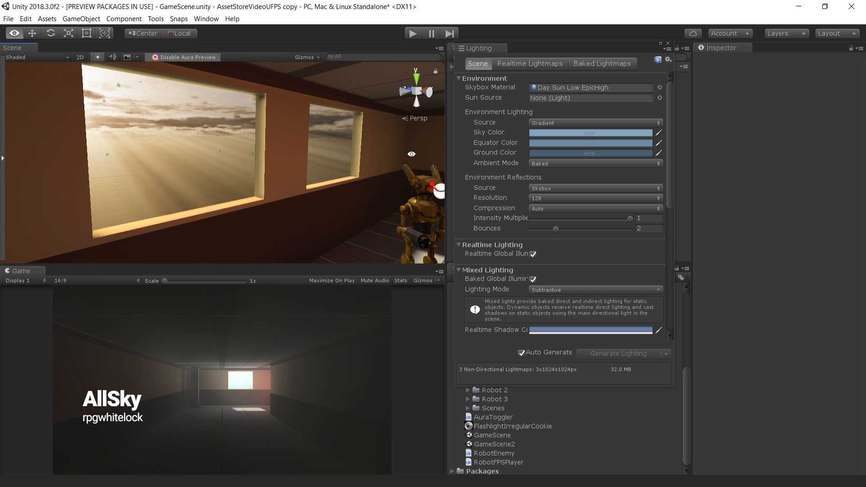
# - Try Day Sun Low EpicHigh 3 and other Day Sun Low sky materials from the skybox picker
pyautogui.click(659, 87)
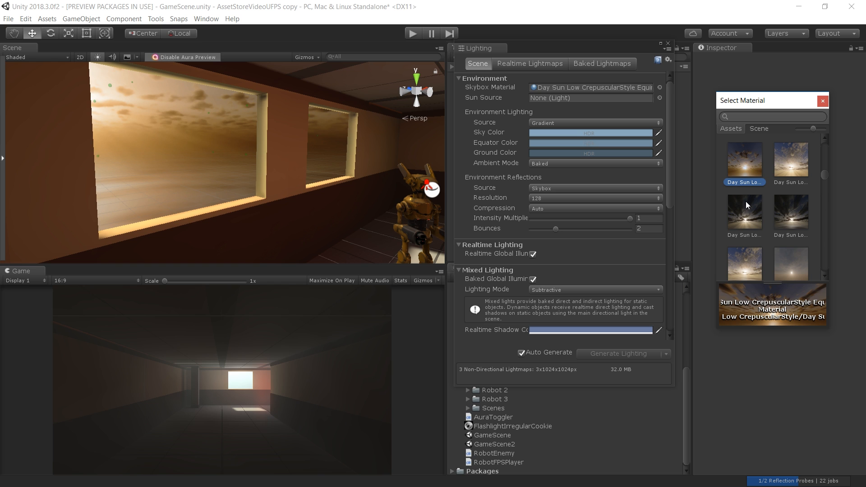
pyautogui.click(745, 211)
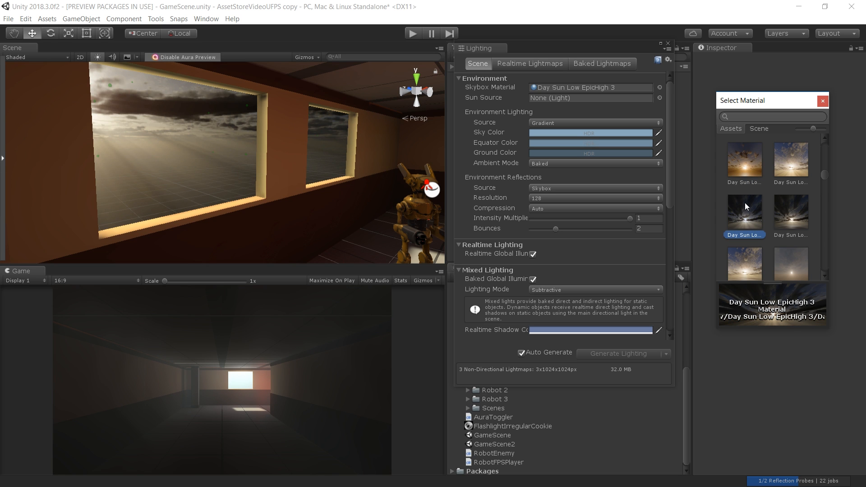
pyautogui.click(791, 211)
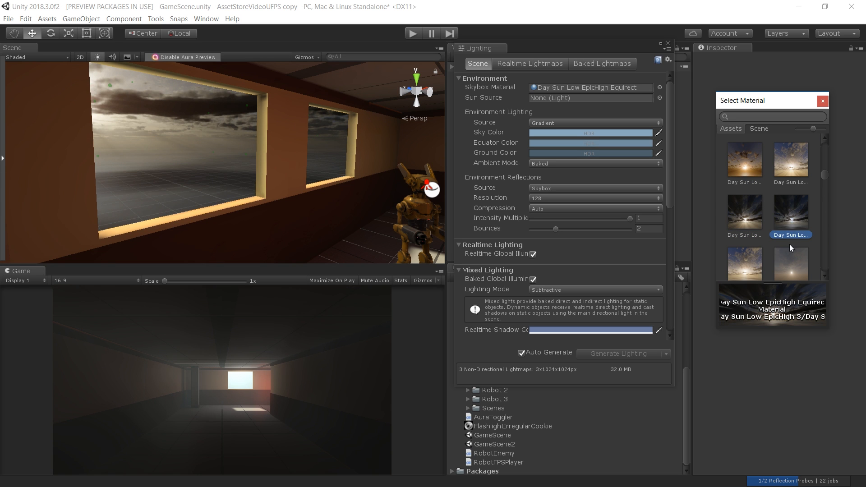
pyautogui.click(791, 246)
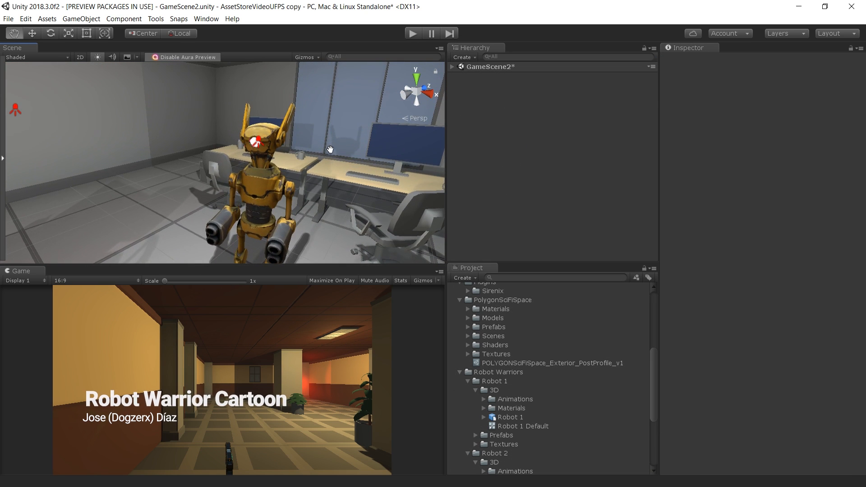
# - View the golden and blue robot enemies and inspect Robot 2 (1)'s attribute of value 100
pyautogui.moveTo(330, 148); pyautogui.dragTo(188, 175)
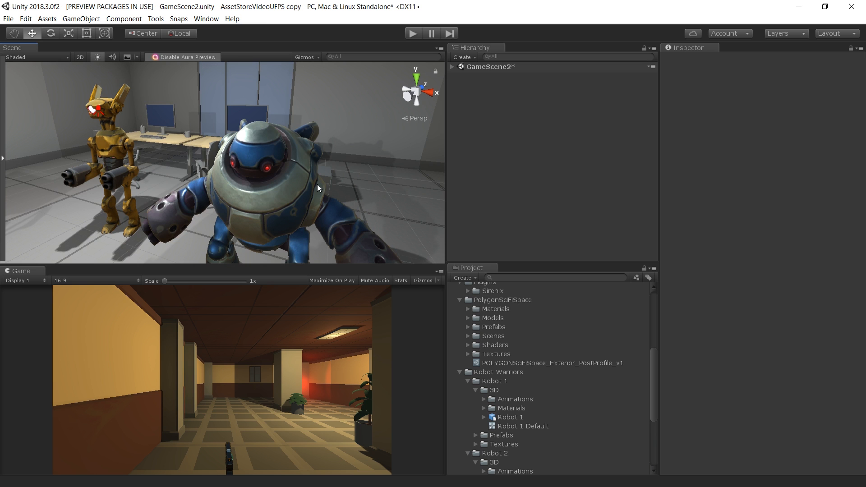
pyautogui.moveTo(318, 188); pyautogui.dragTo(315, 133)
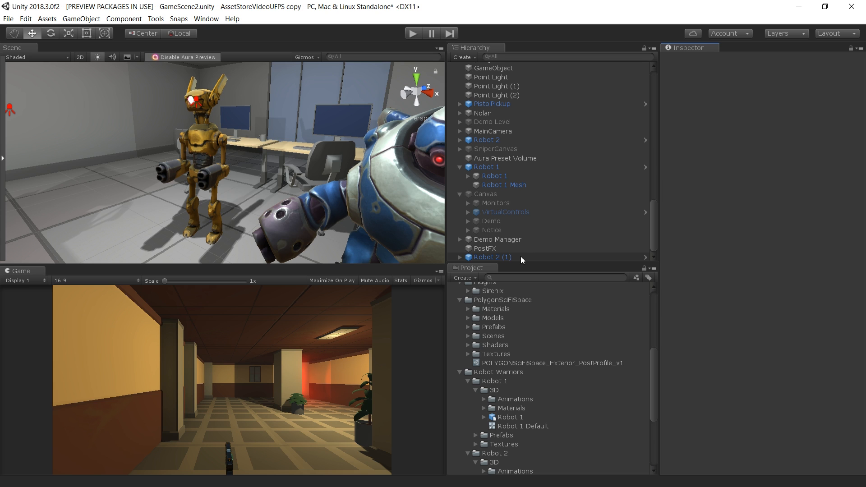
pyautogui.click(493, 258)
pyautogui.write('H')
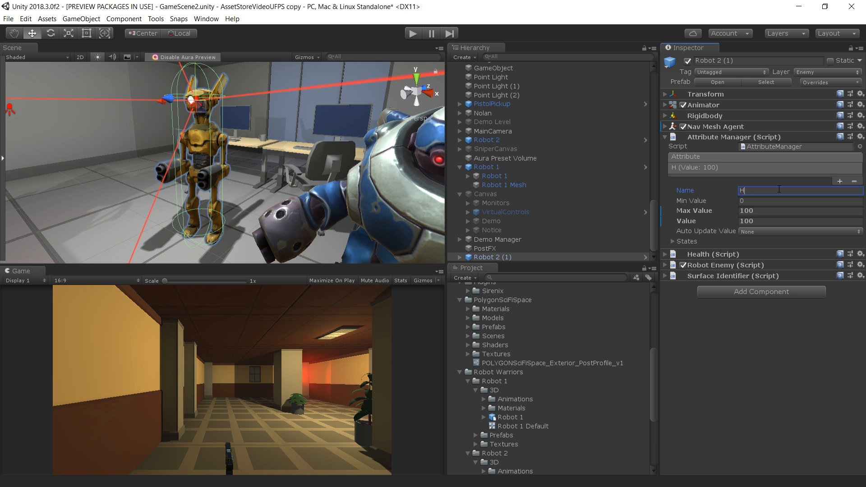
# - Name the robot's attribute Health and show the NavMesh in the scene
pyautogui.write('ealth')
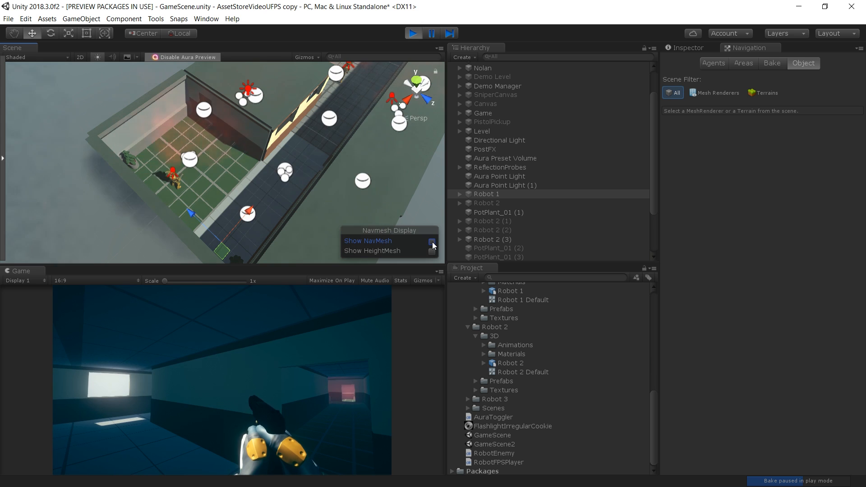
pyautogui.click(431, 241)
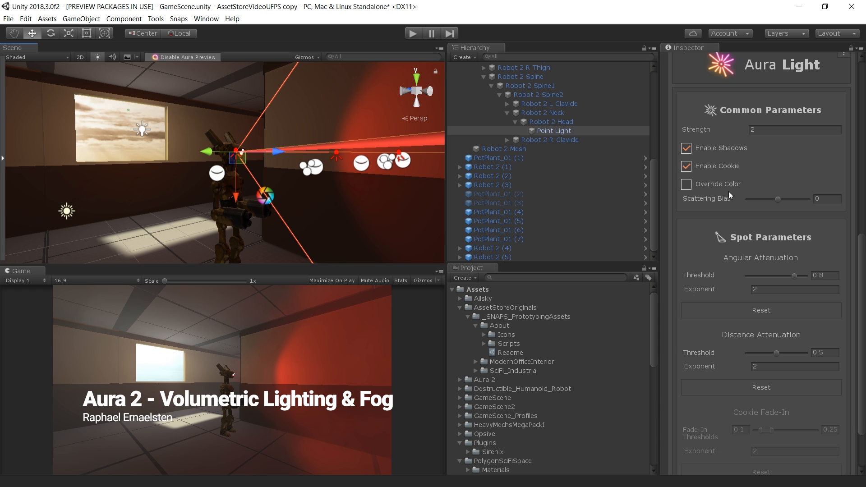
pyautogui.moveTo(702, 132)
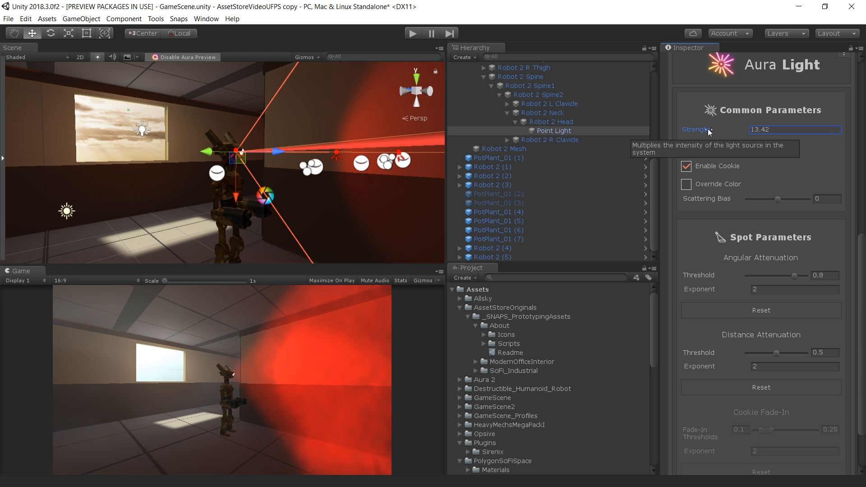
pyautogui.moveTo(702, 133)
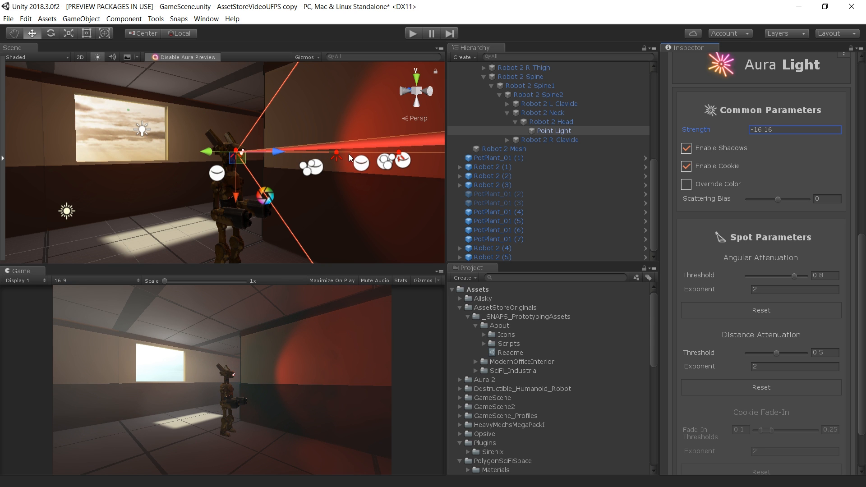
# - Inspect the PostFX volume's global post-process profile with color grading and bloom
pyautogui.click(485, 184)
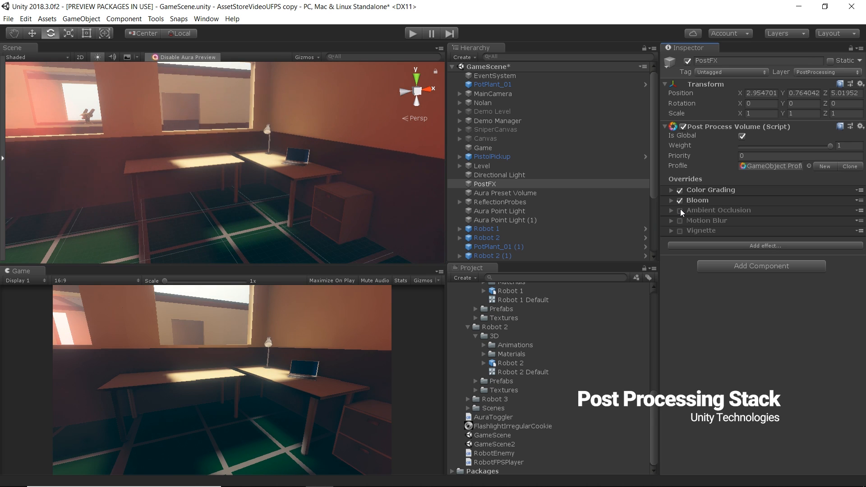
# - Set MainCamera's Post Process Layer anti-aliasing to SMAA and play the game in first person
pyautogui.click(680, 210)
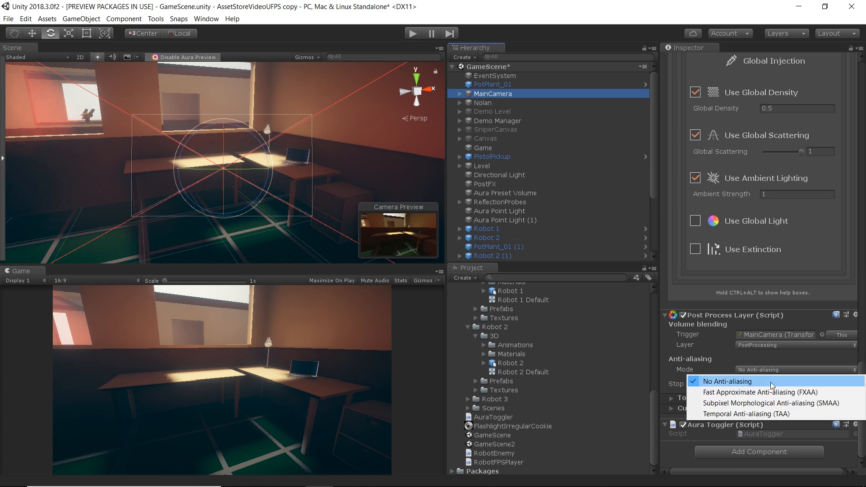
pyautogui.click(771, 404)
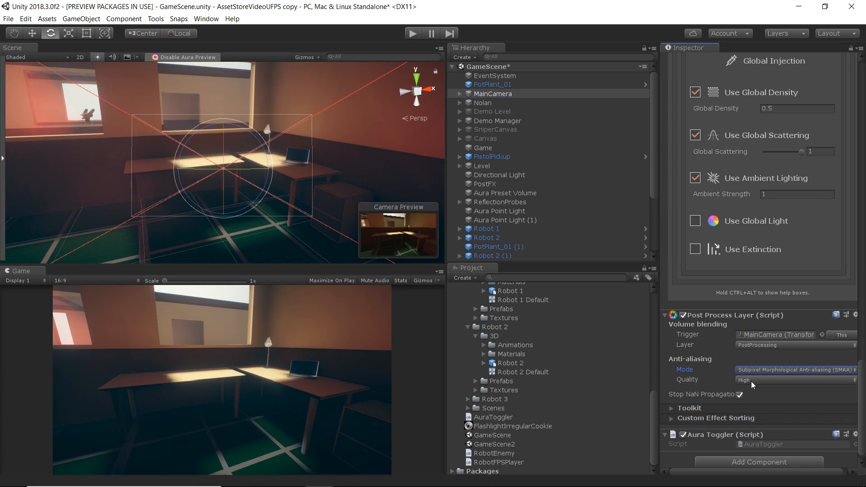
pyautogui.click(413, 33)
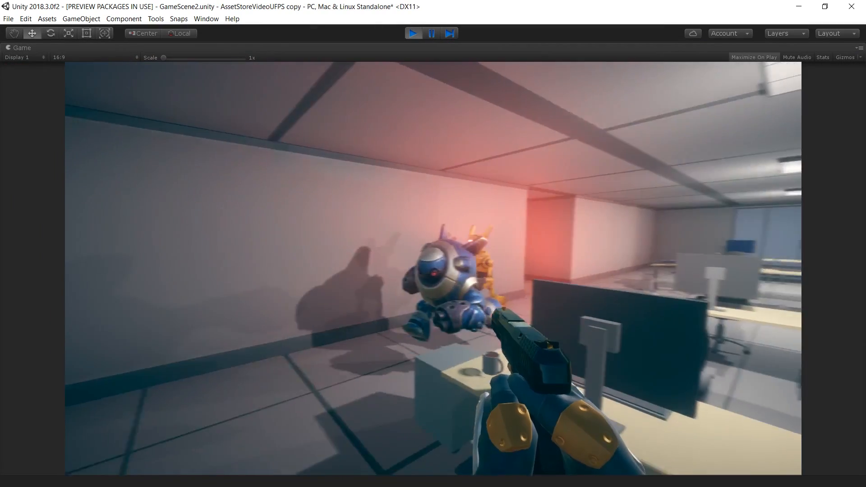